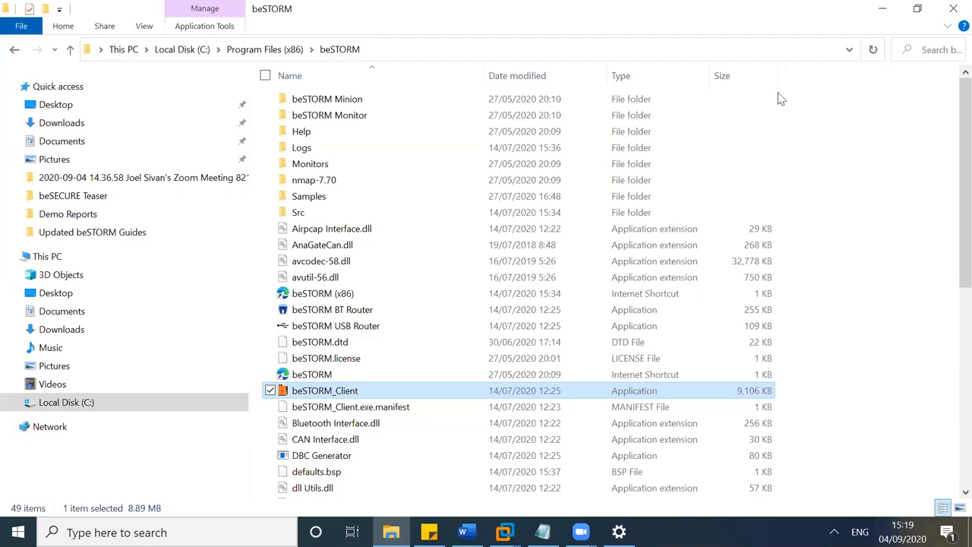
mouse_move(817, 63)
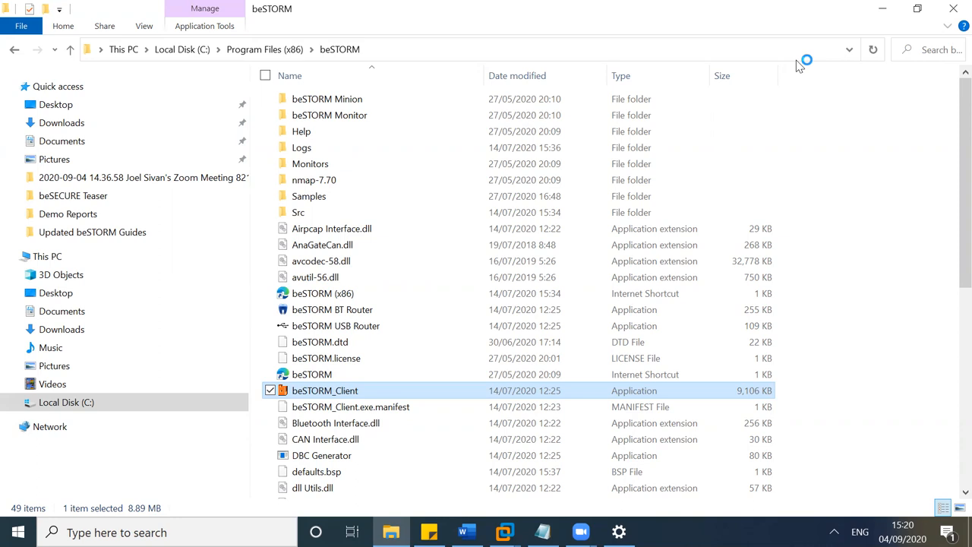
Start a new beSTORM project, reusing the existing project directory and reaching module selection
double_click(325, 390)
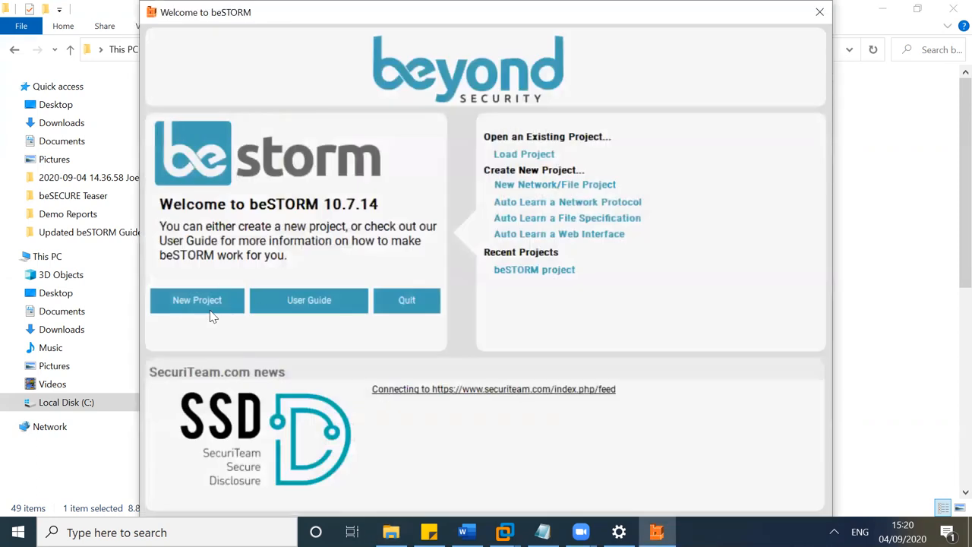
left_click(817, 12)
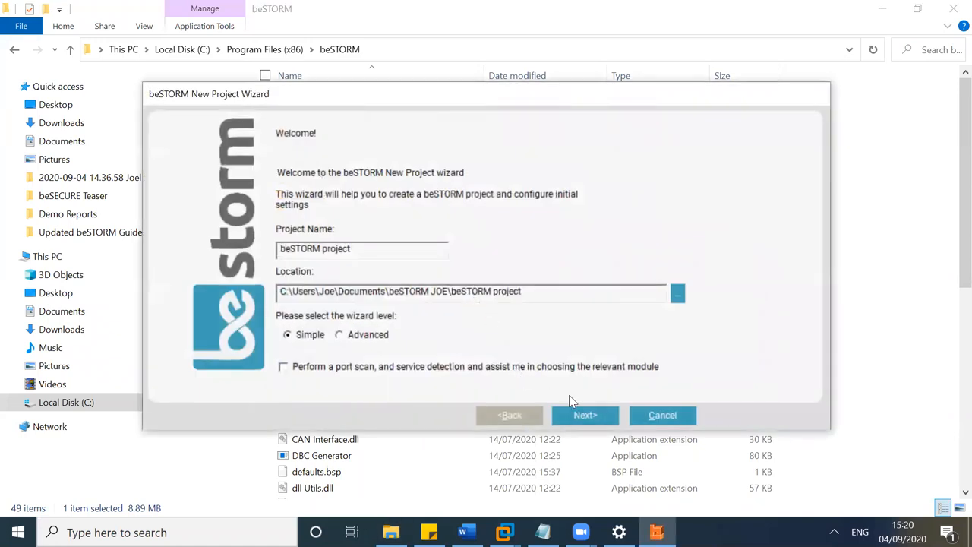
left_click(585, 416)
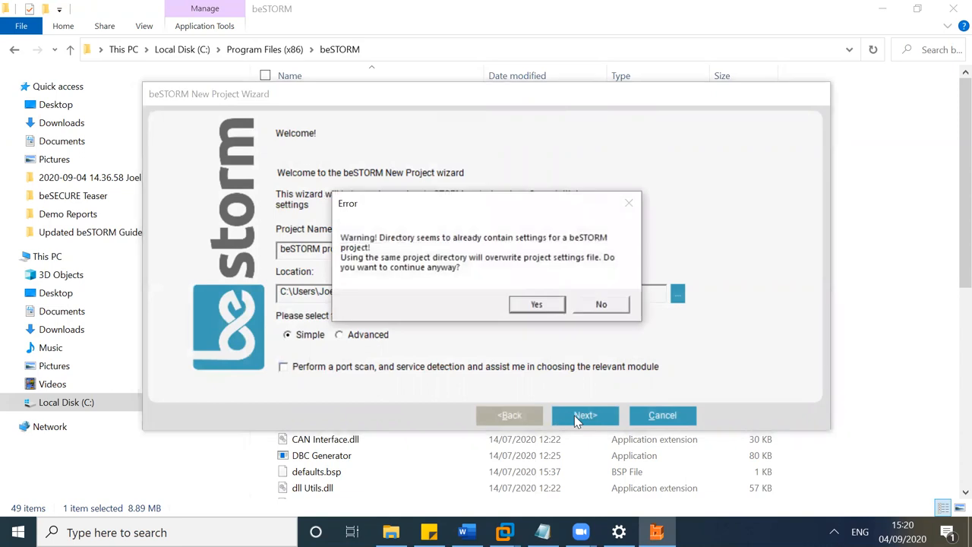
left_click(536, 304)
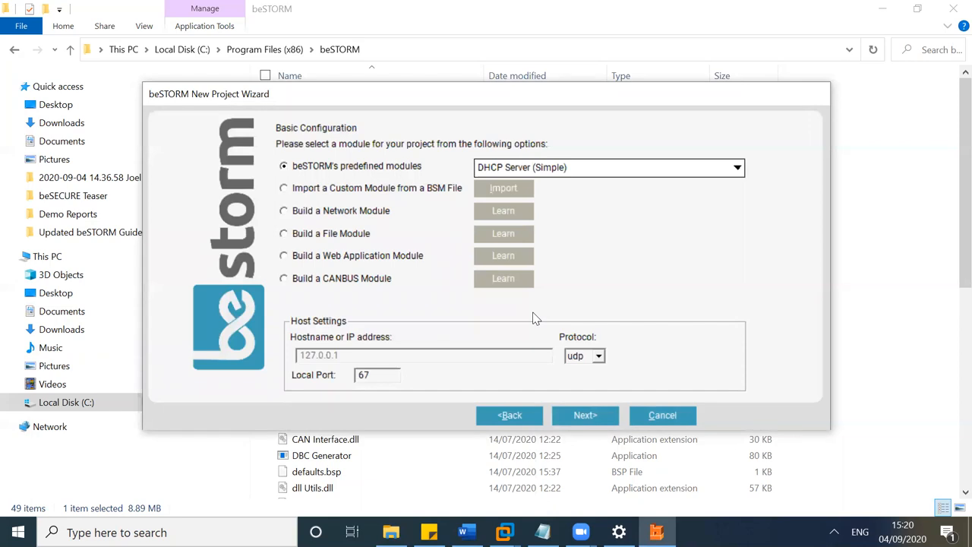
left_click(282, 209)
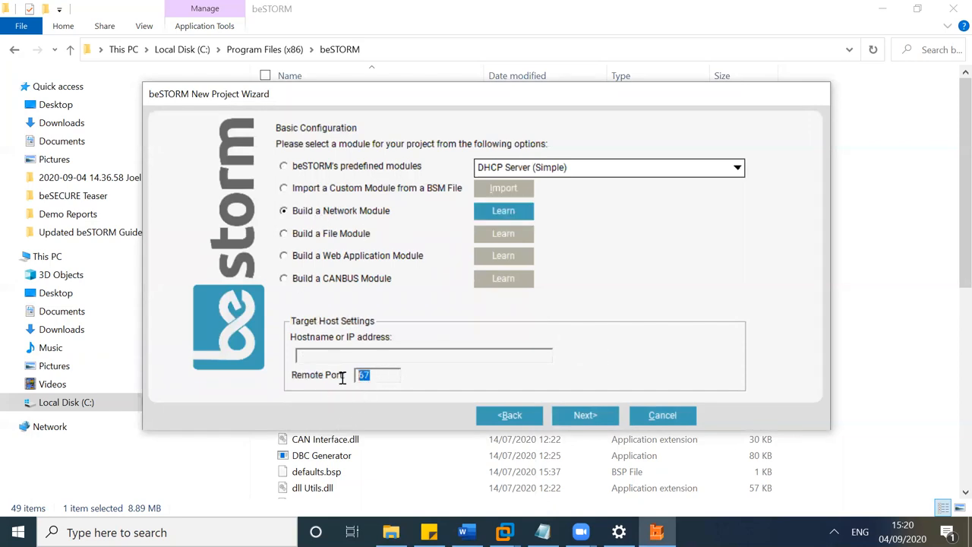
type("443")
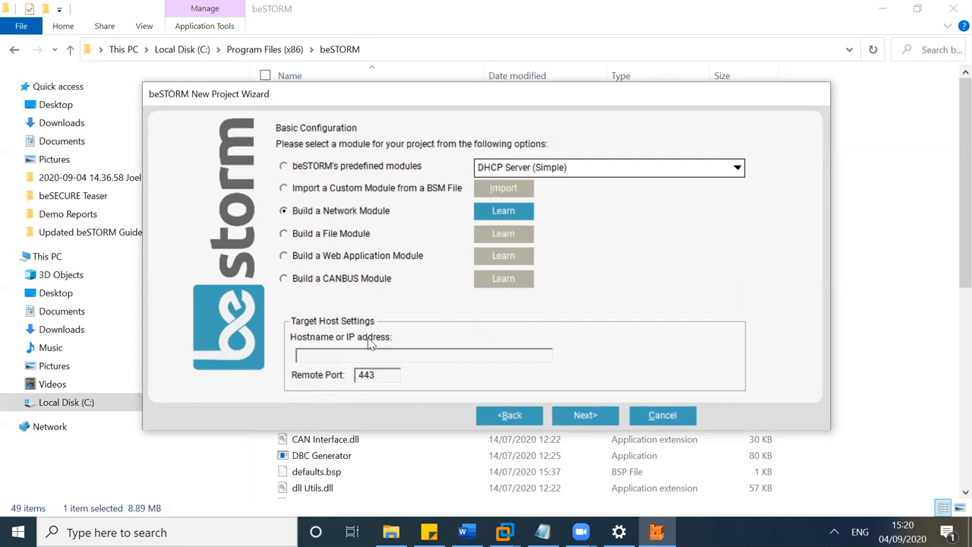
type("http://192.168.36.47/")
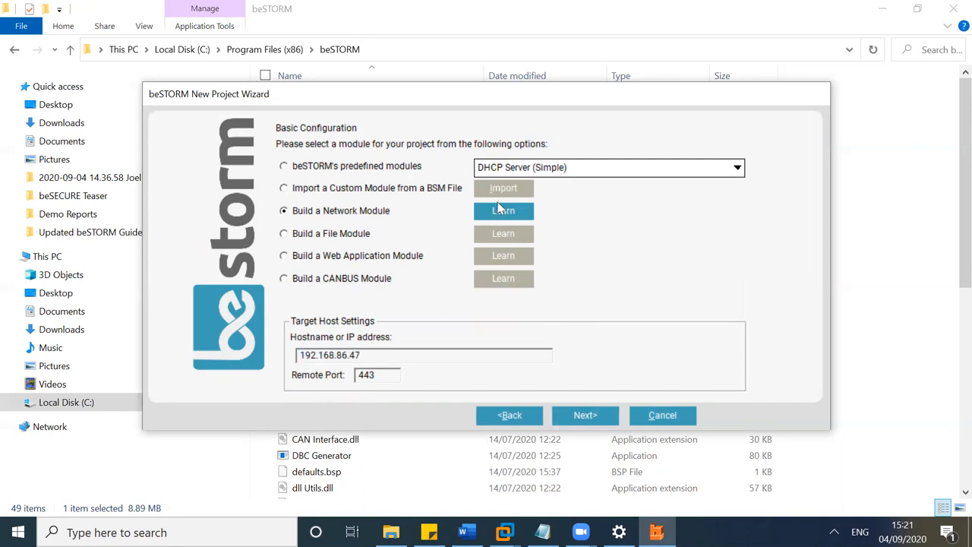
mouse_move(526, 214)
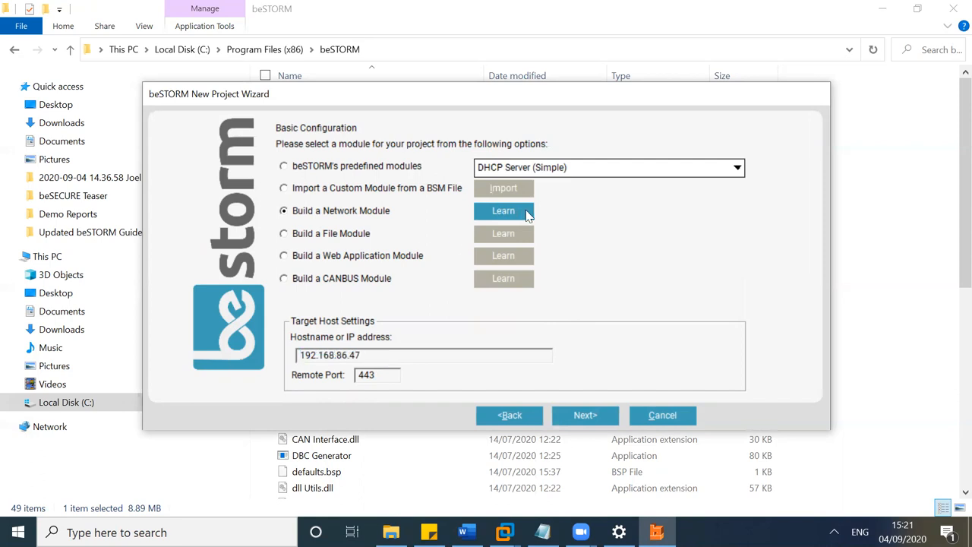
left_click(504, 210)
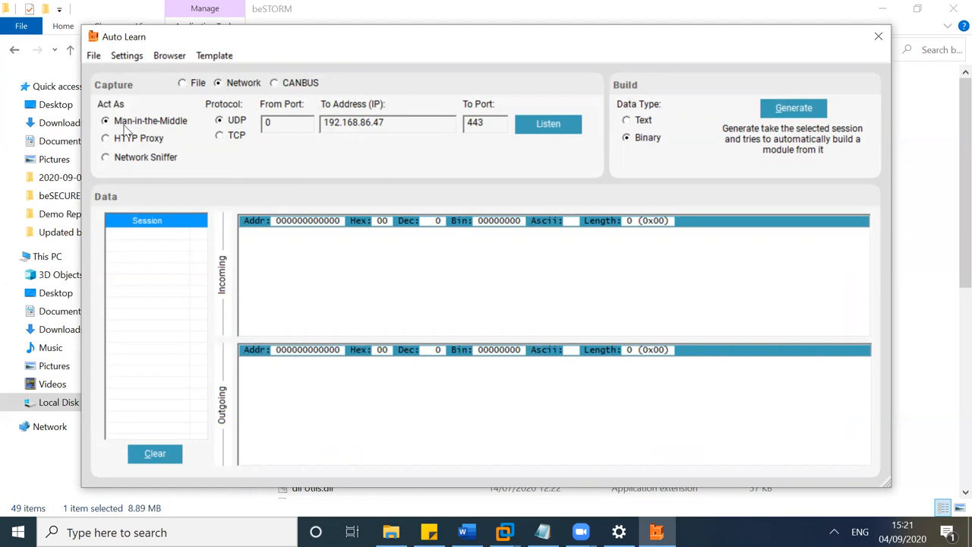
Set Auto Learn to act as an HTTP proxy and start listening on TCP port 8080
left_click(106, 156)
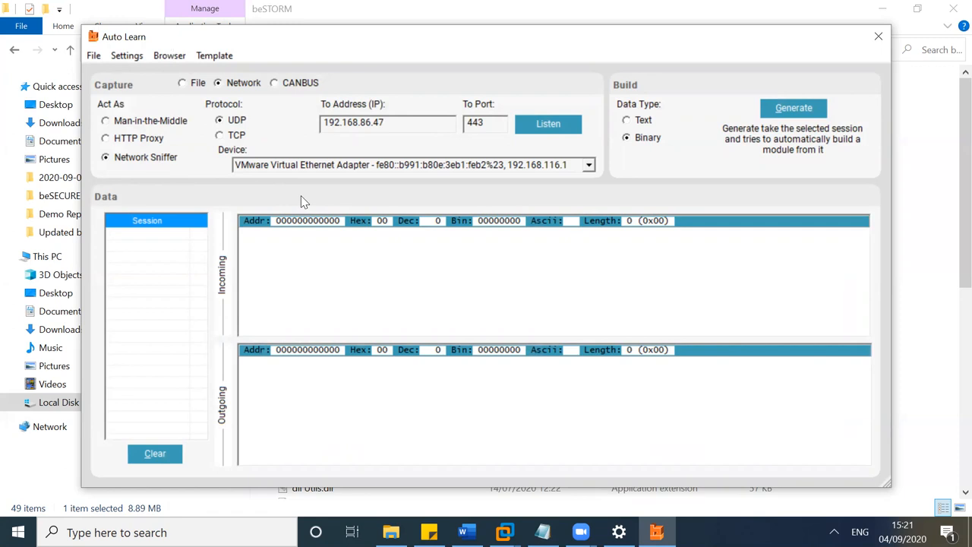
left_click(105, 139)
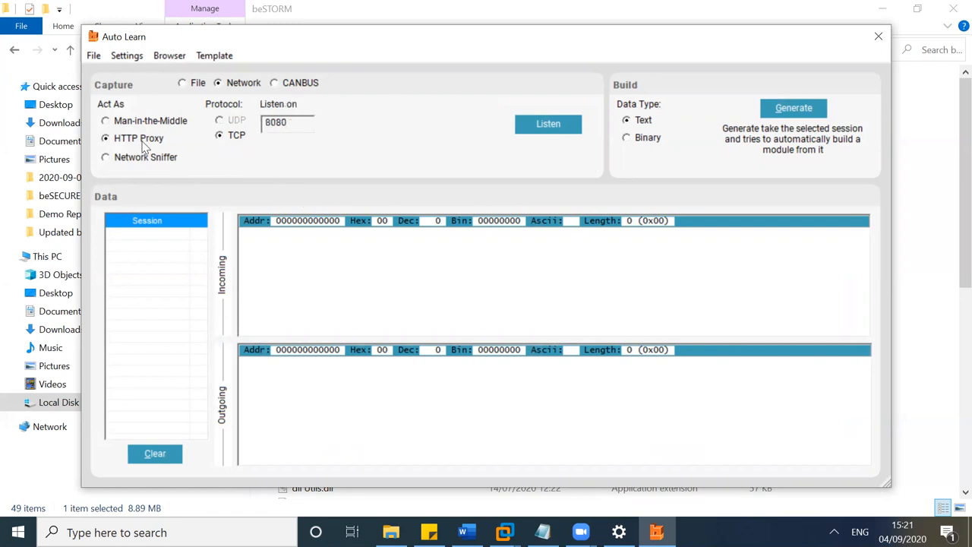
mouse_move(190, 179)
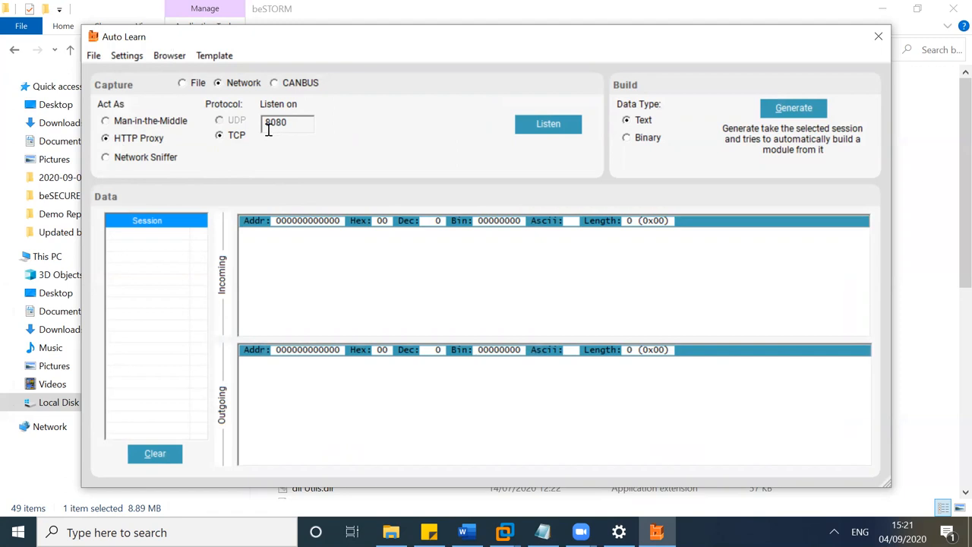
left_click(547, 125)
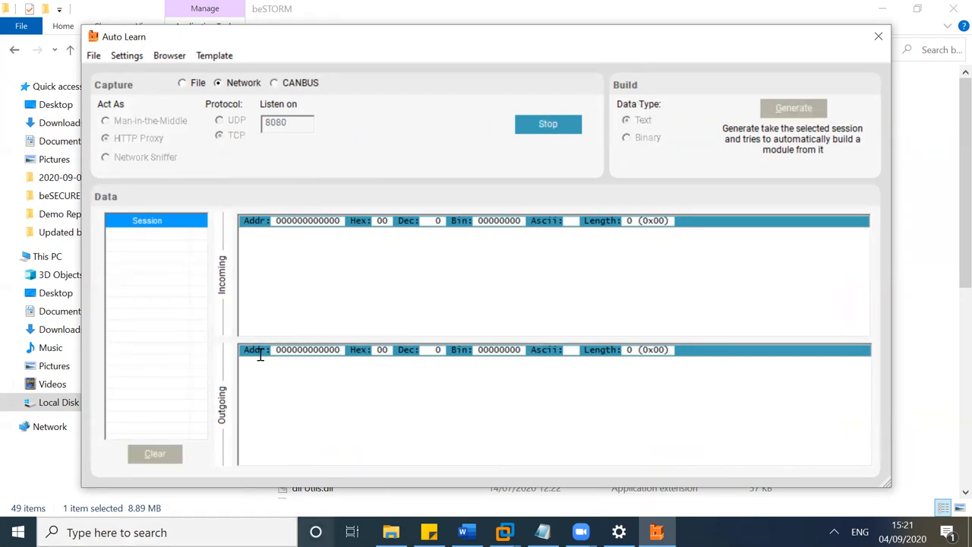
mouse_move(231, 459)
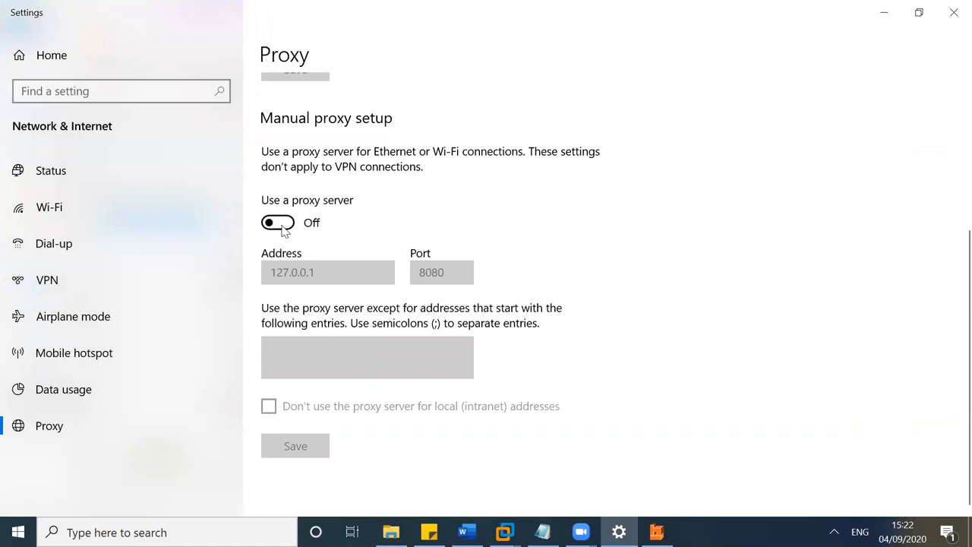
Turn on the Windows manual proxy at 127.0.0.1 port 8080 and leave Settings
left_click(277, 221)
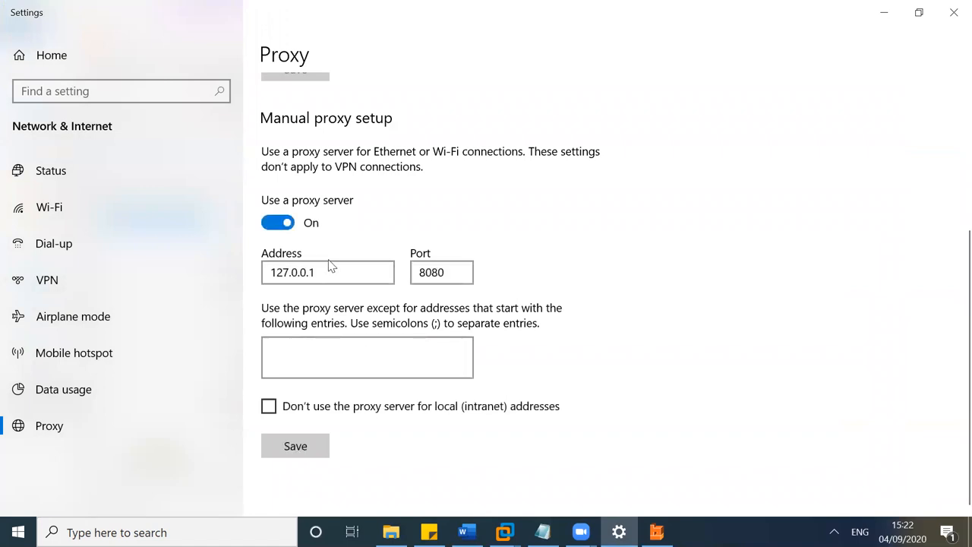
left_click(326, 272)
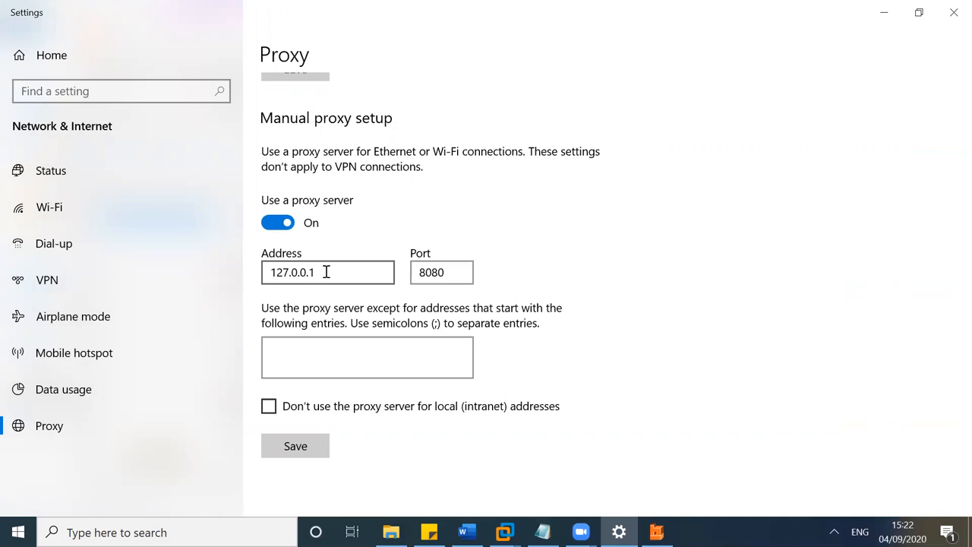
left_click(440, 271)
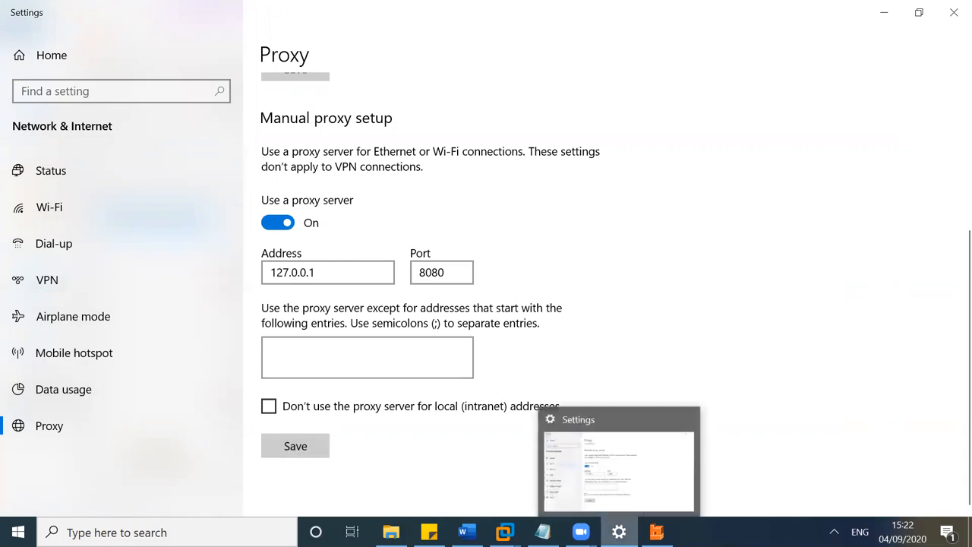
left_click(656, 532)
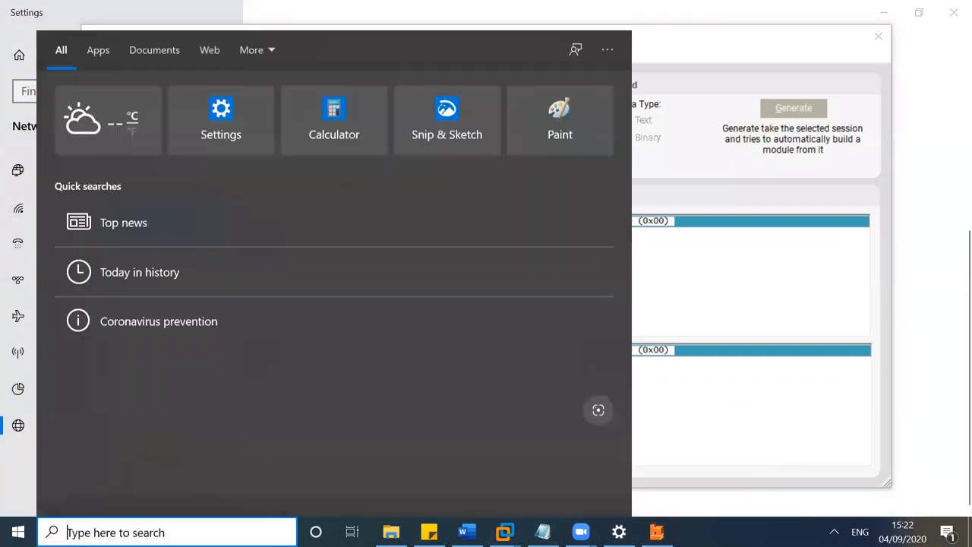
Browse captured sessions #23, #19, #17, #14 until Session #13 shows the target's traffic
left_click(693, 531)
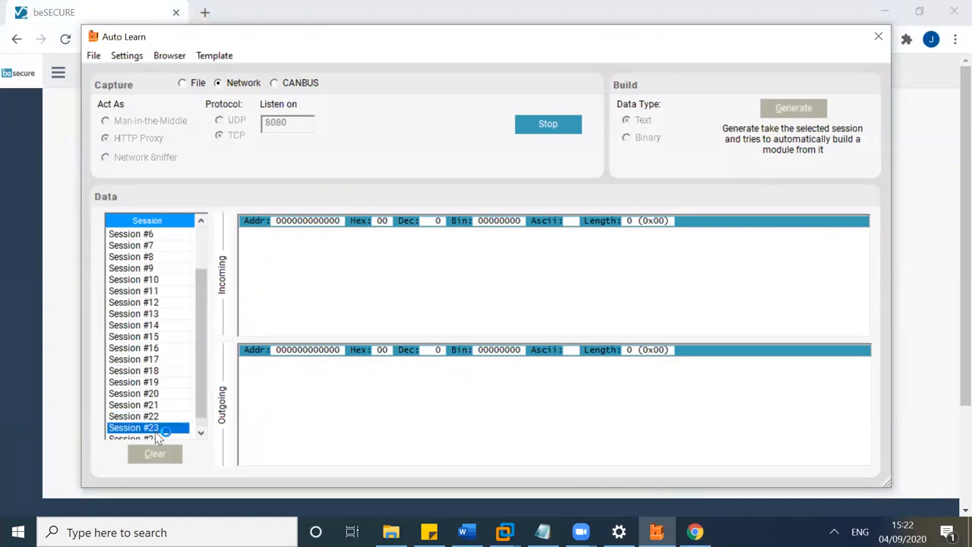
left_click(134, 428)
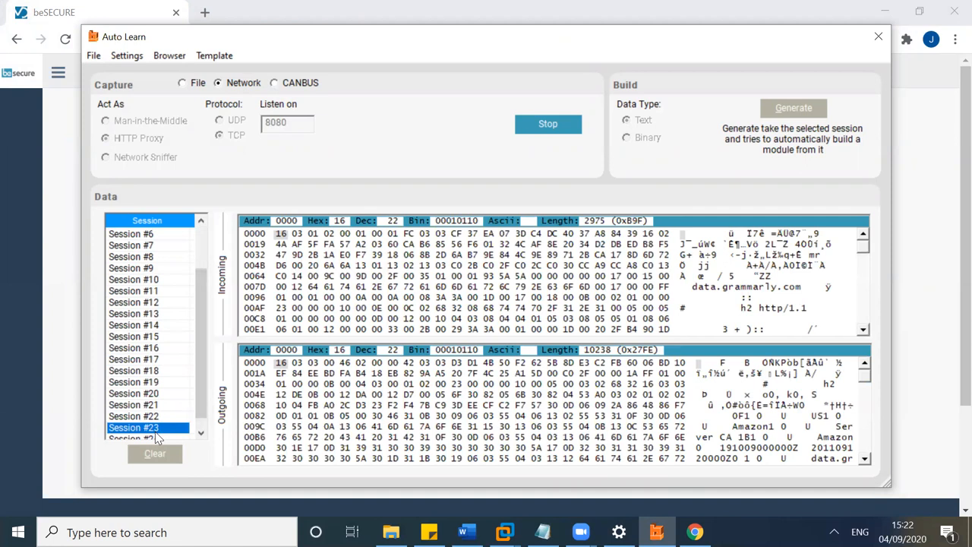
left_click(133, 416)
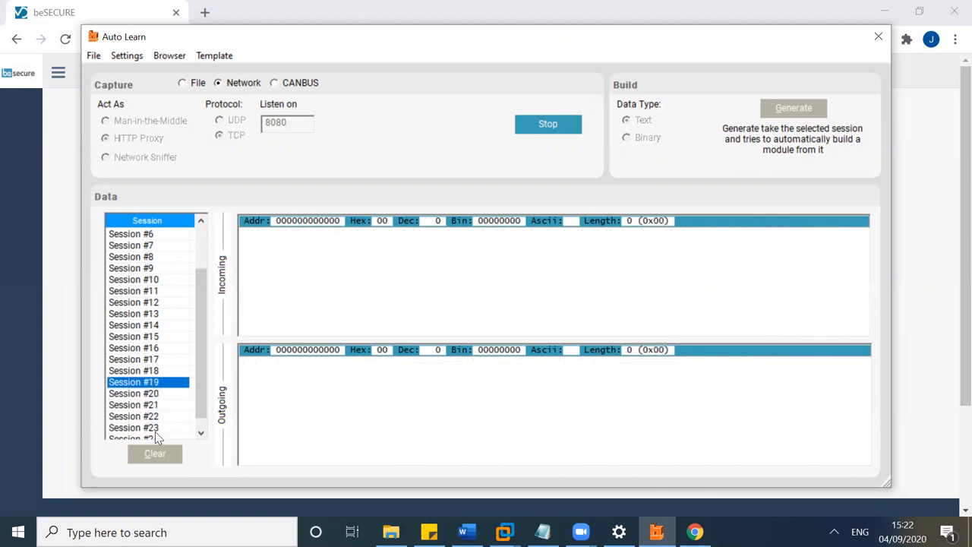
left_click(134, 359)
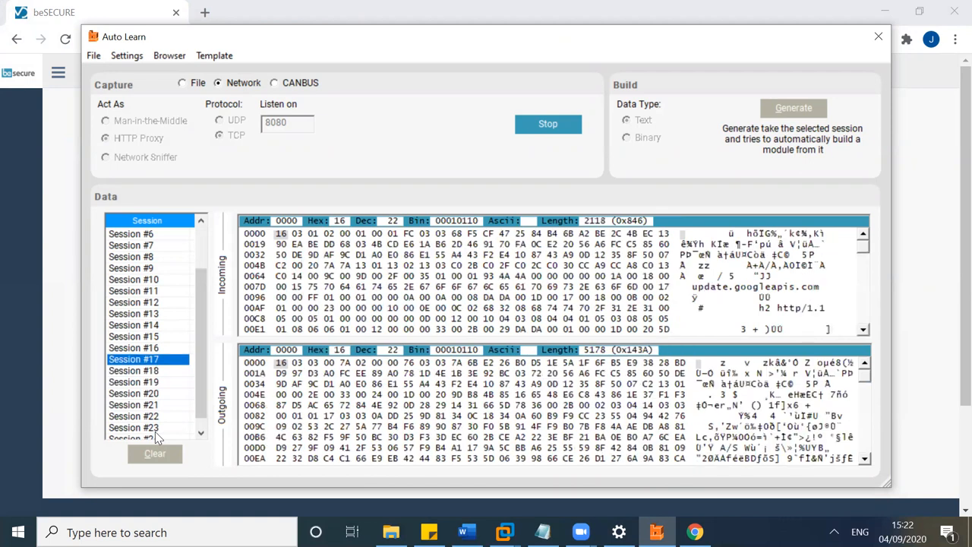
left_click(133, 325)
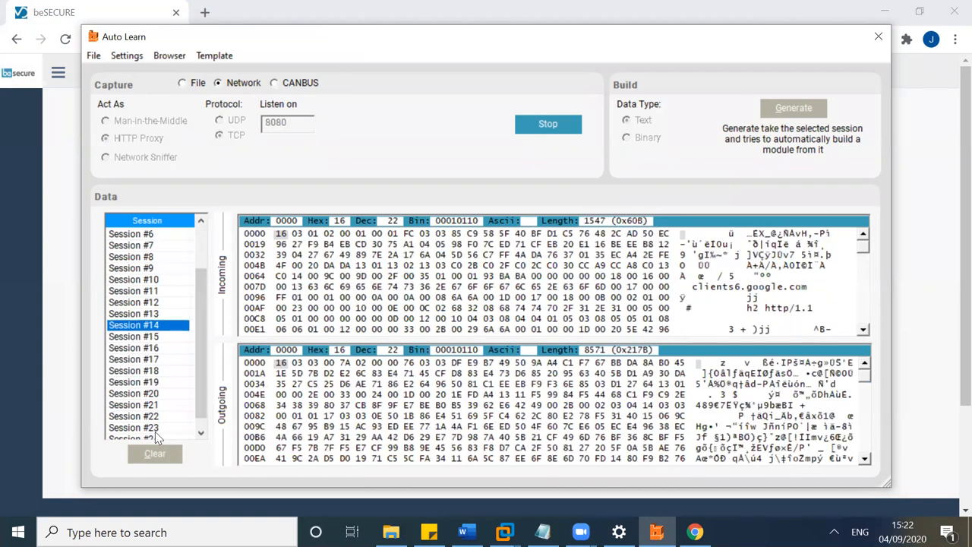
left_click(133, 313)
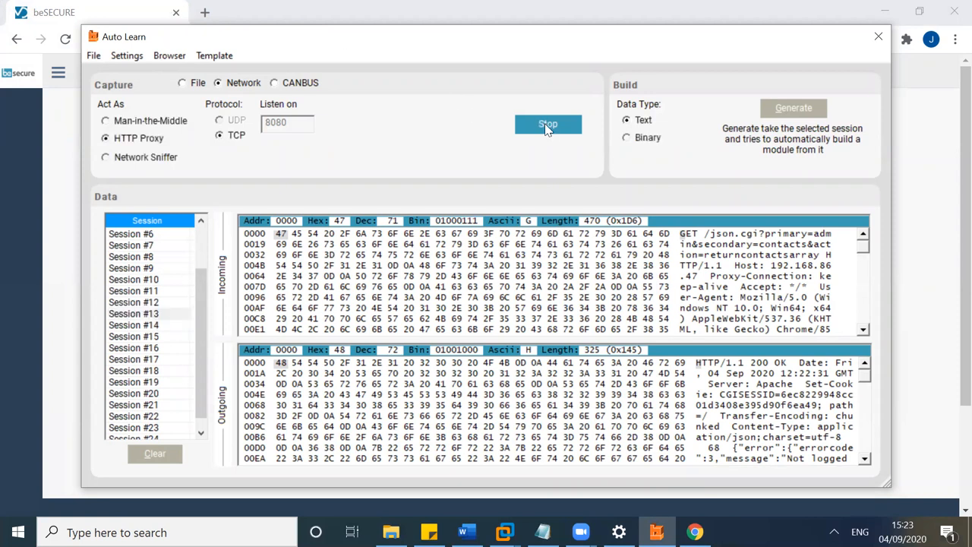
Stop capture and generate a Binary data-type module from Session #13
left_click(547, 125)
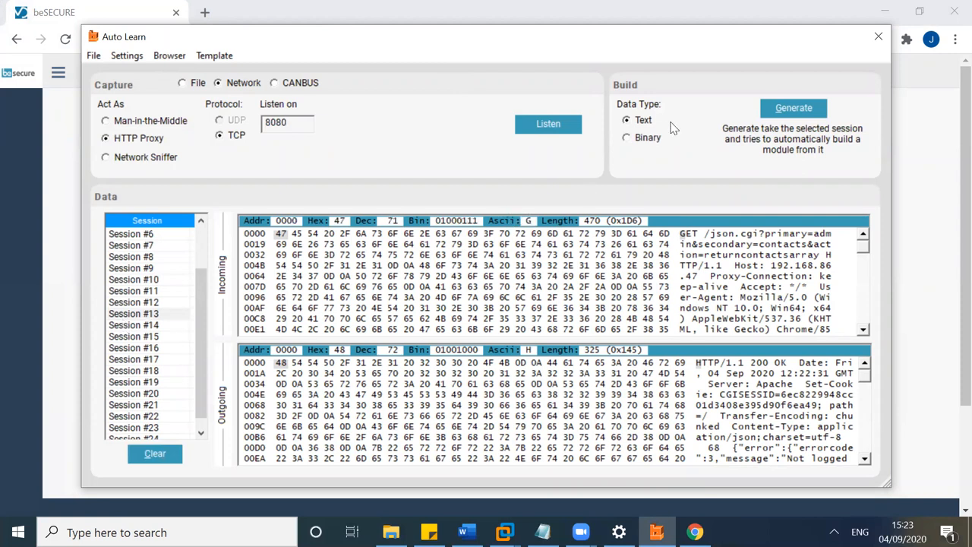
left_click(626, 136)
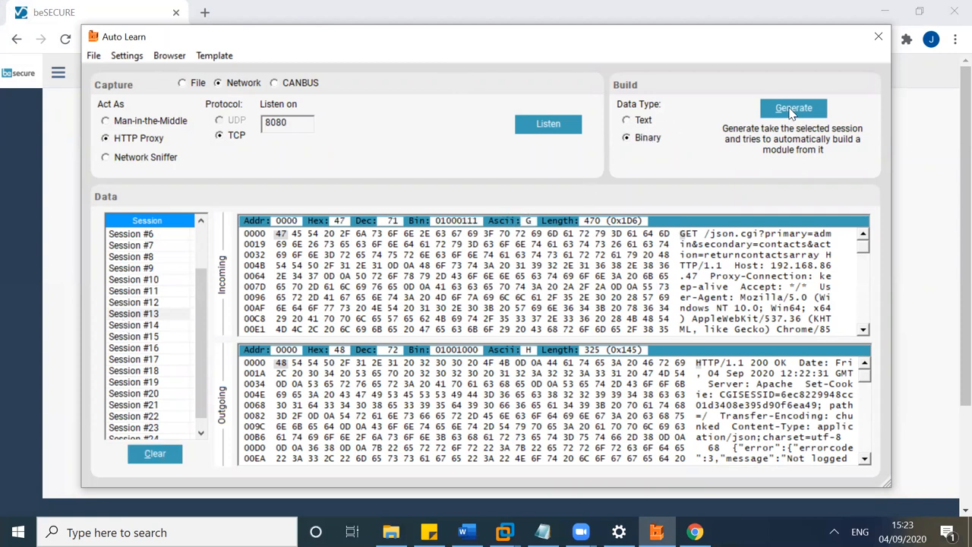
left_click(793, 107)
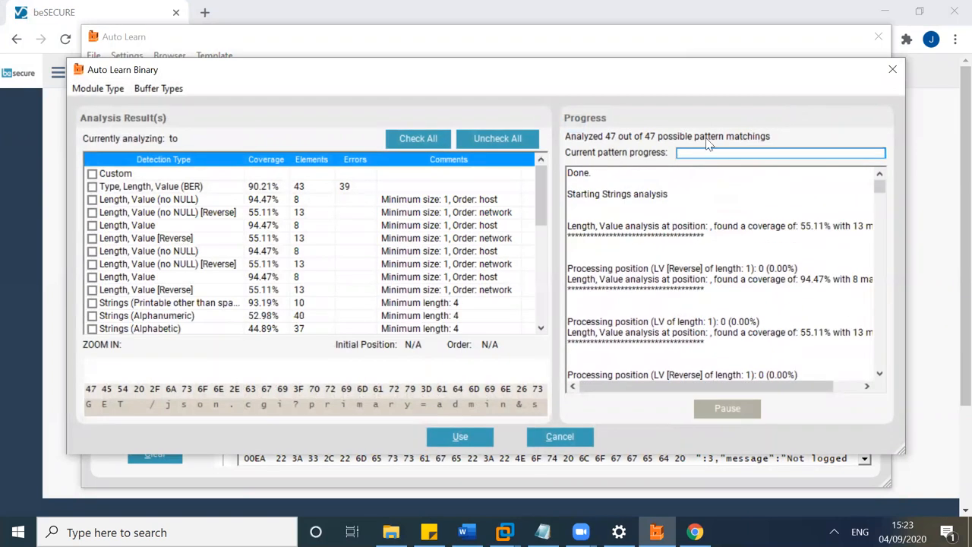
mouse_move(440, 143)
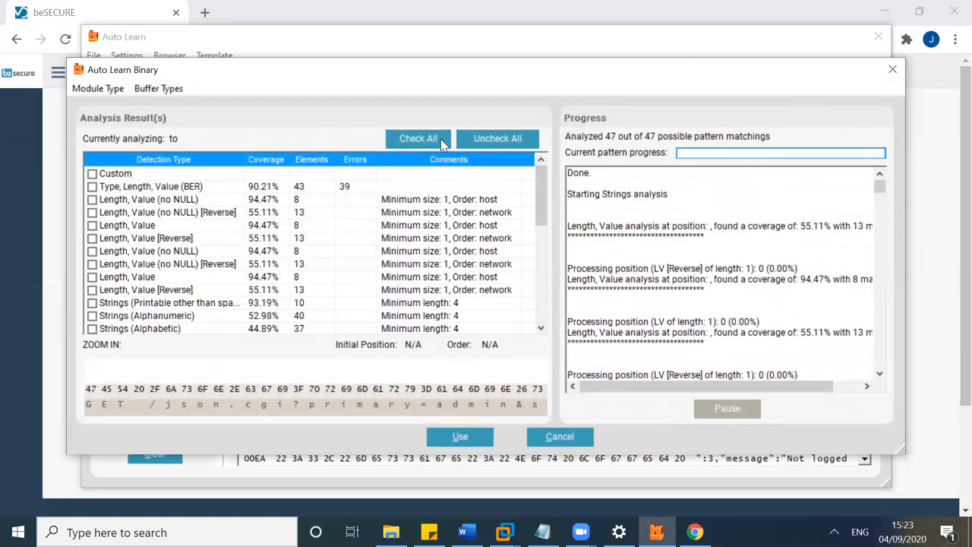
Check all detected pattern types and review their coverage list
left_click(417, 138)
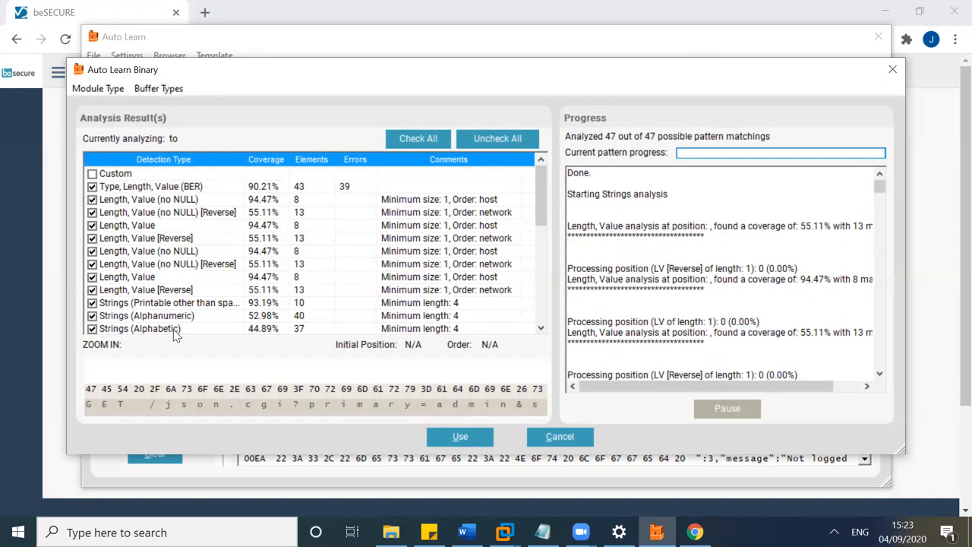
mouse_move(179, 328)
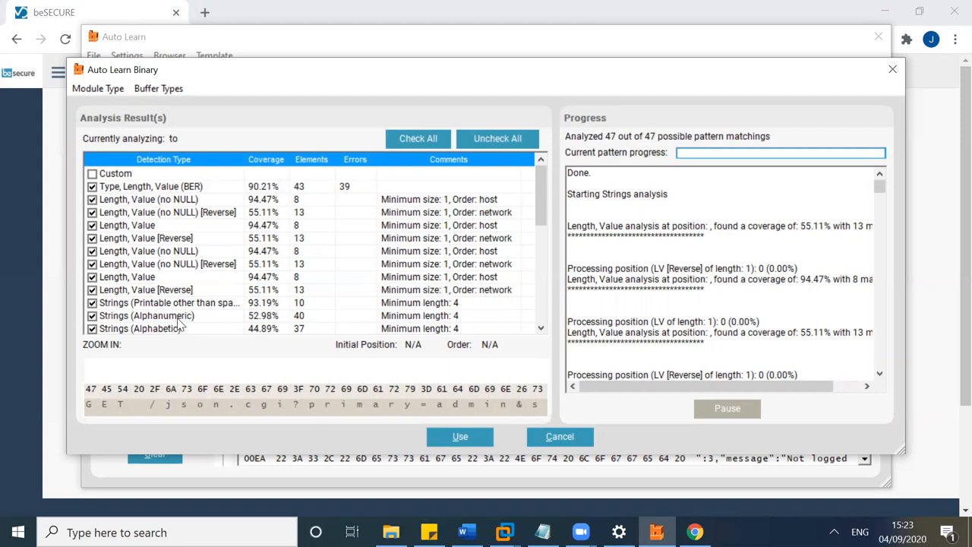
mouse_move(538, 337)
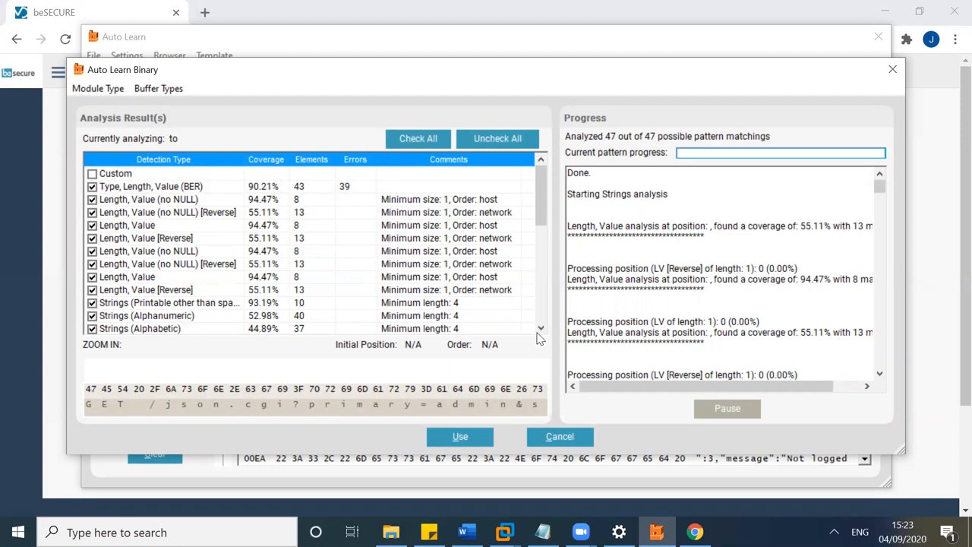
scroll("down", 3)
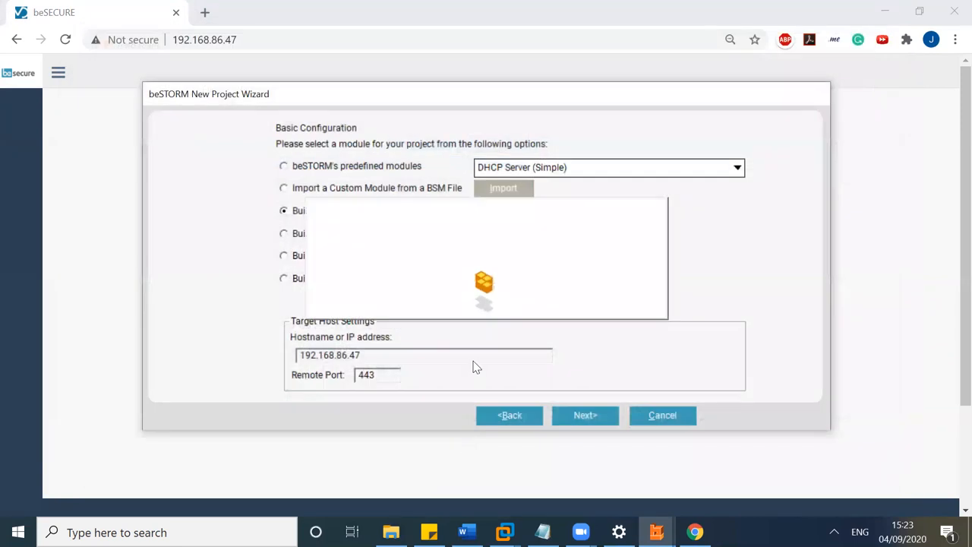
Accept the module and environment parameters and enable ARP echo monitoring
left_click(584, 415)
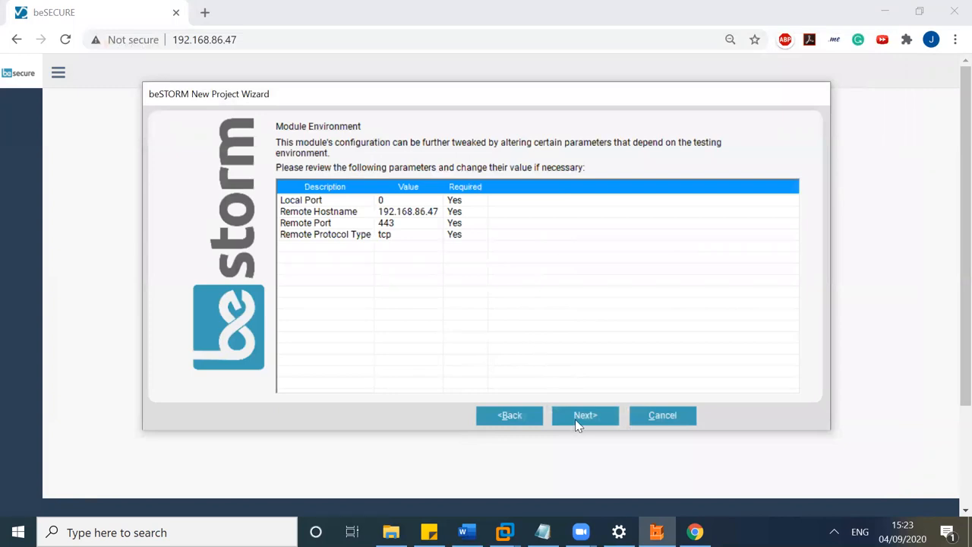
left_click(585, 415)
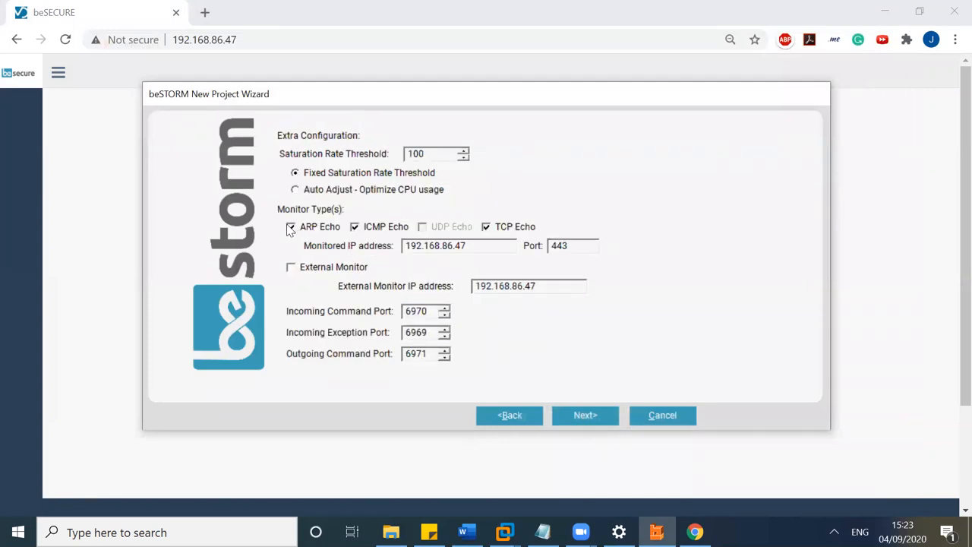
left_click(291, 226)
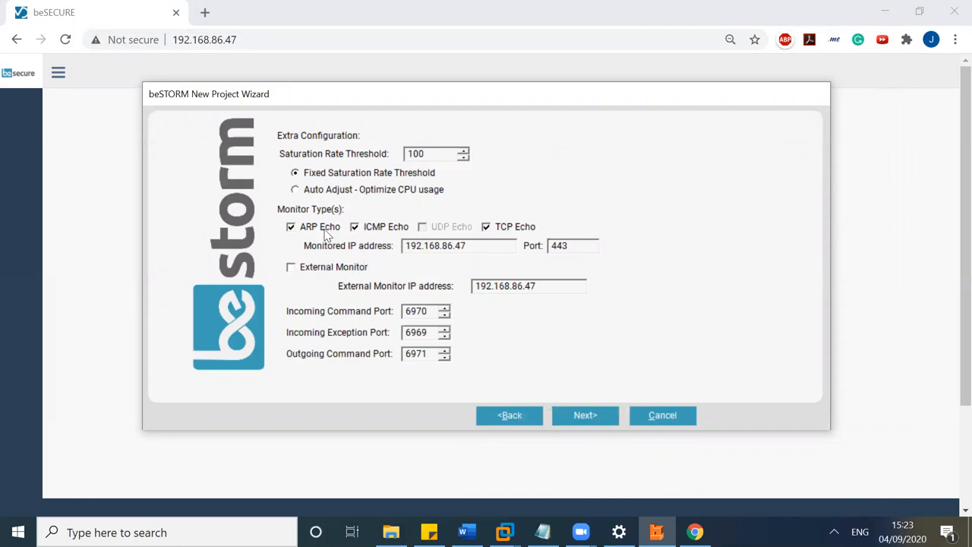
mouse_move(310, 232)
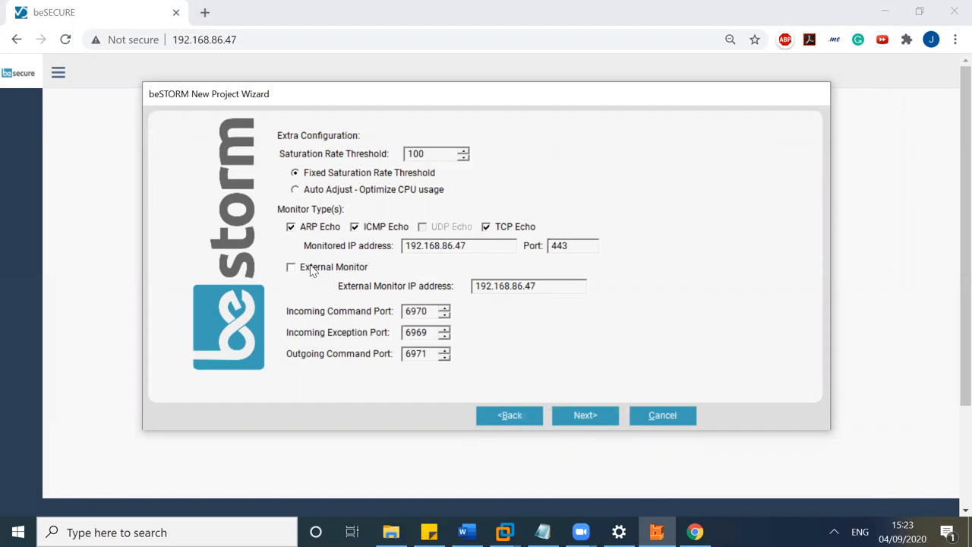
Turn off automatic scan start and finish the wizard into the project window
left_click(584, 414)
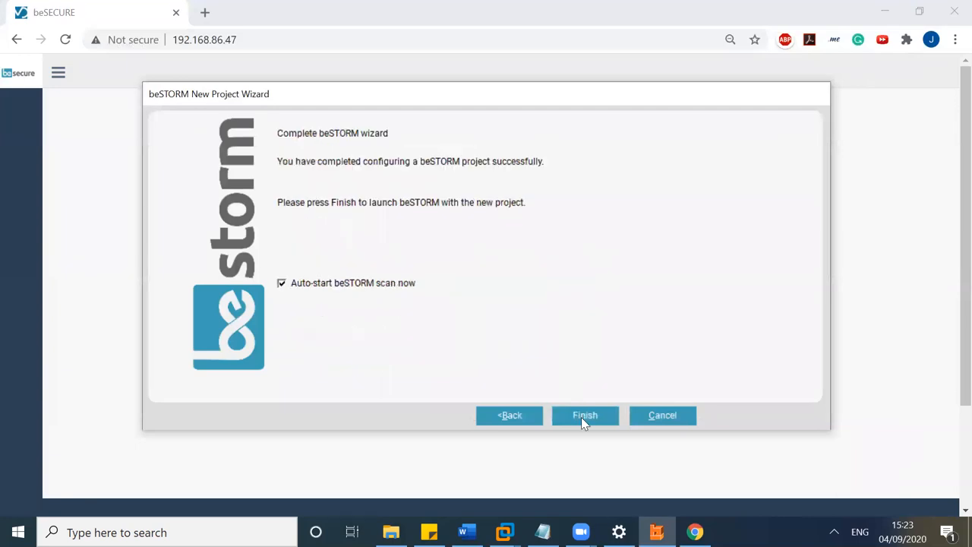
left_click(281, 282)
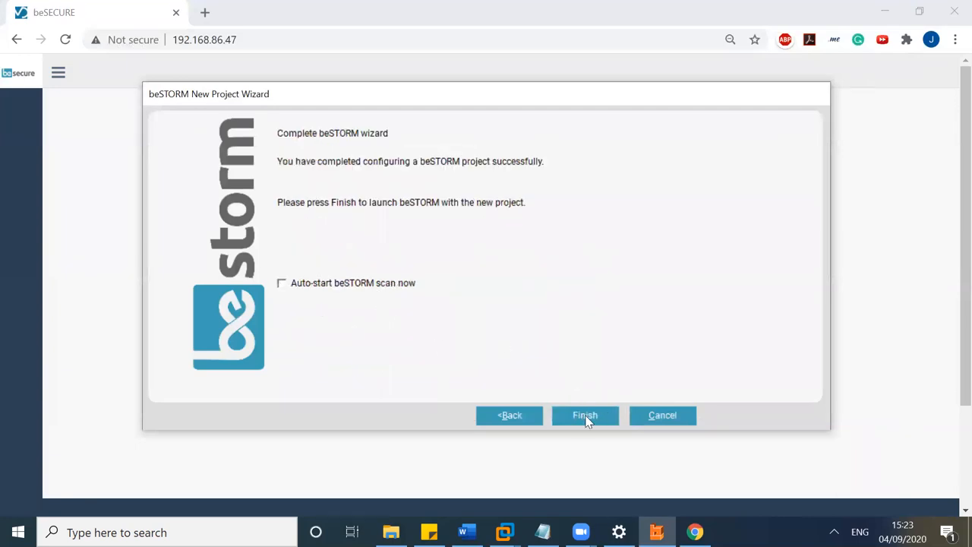
left_click(584, 415)
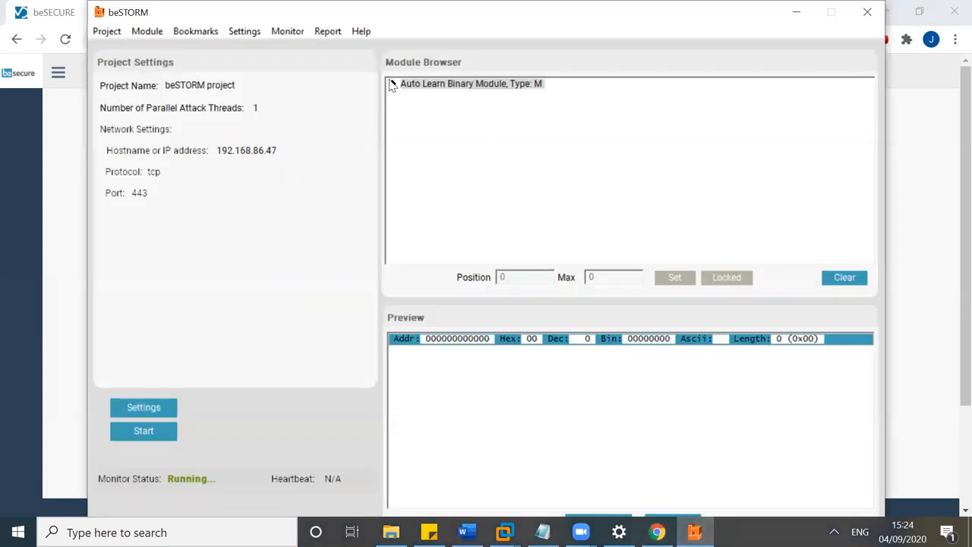
Expand the module tree through sequence, Guided LV Container #2, Guided LV #2 to Buffer #24's Default Value
left_click(395, 84)
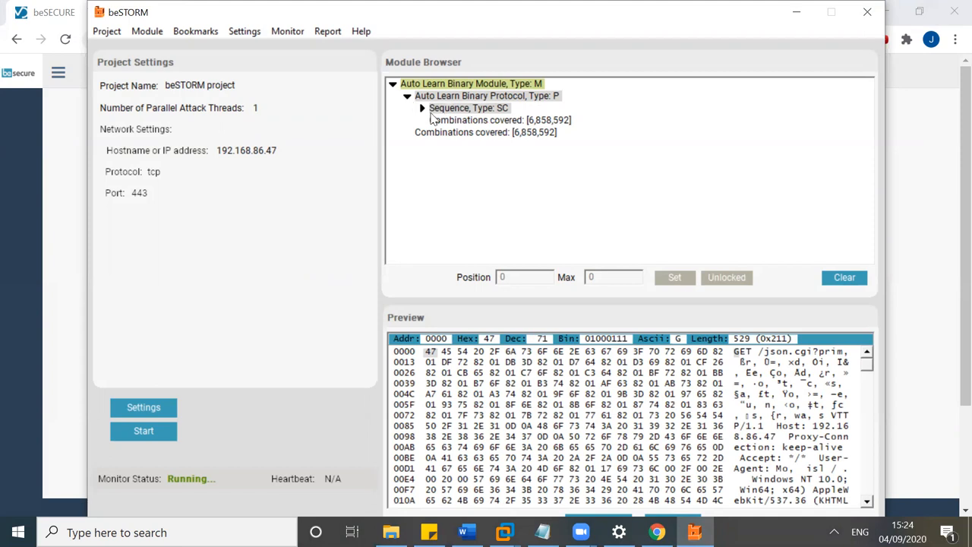
left_click(423, 106)
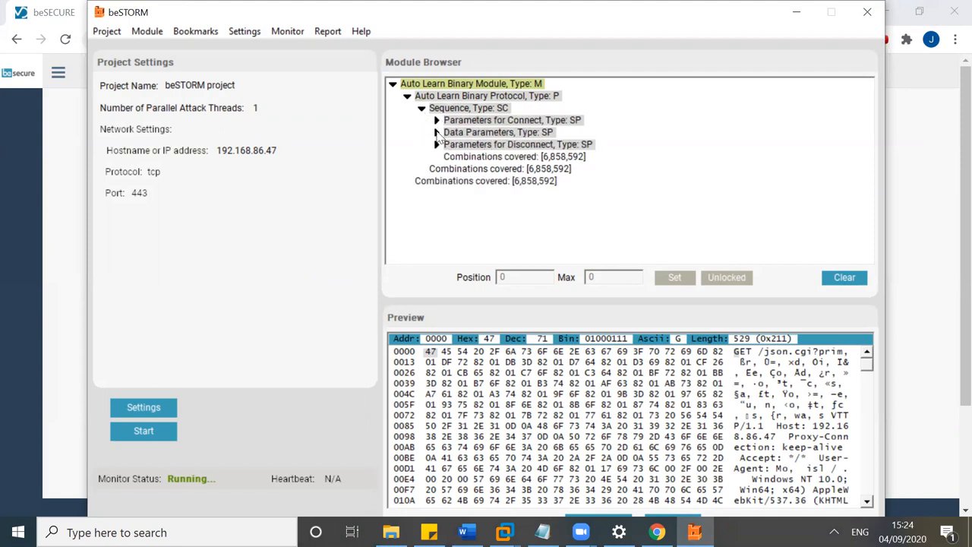
left_click(437, 131)
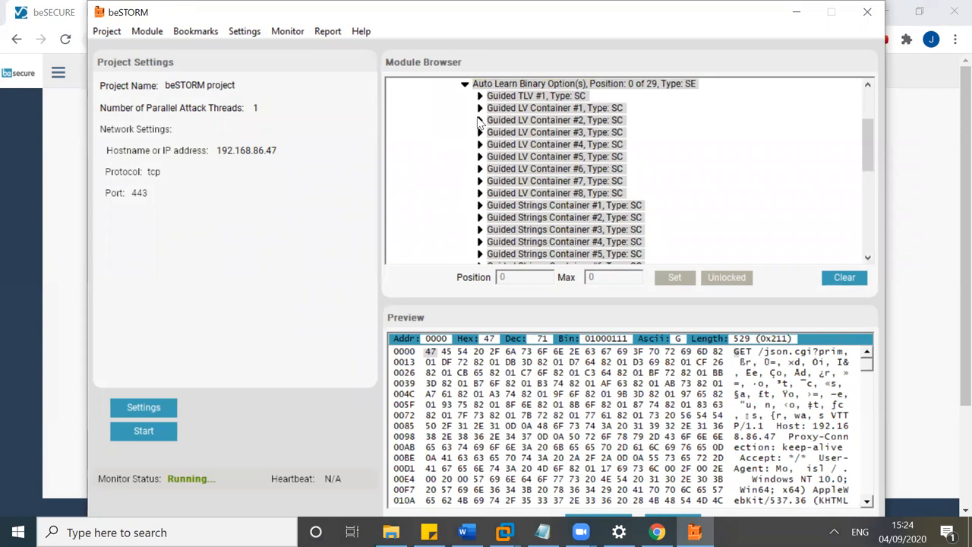
left_click(480, 120)
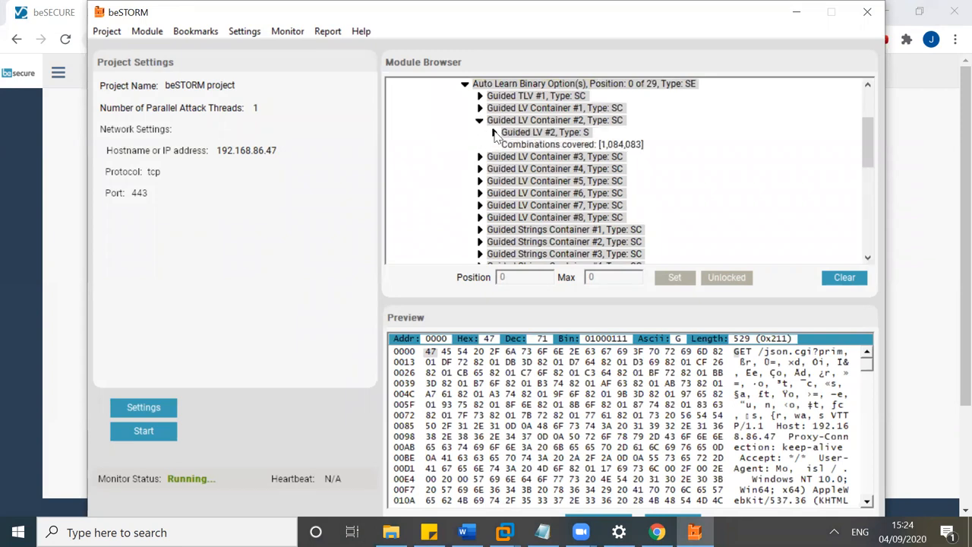
left_click(492, 132)
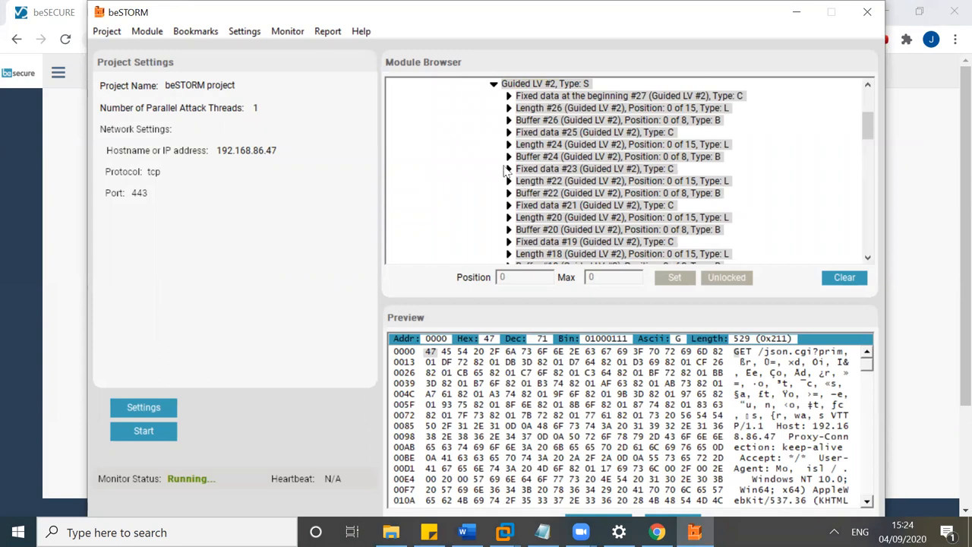
mouse_move(513, 161)
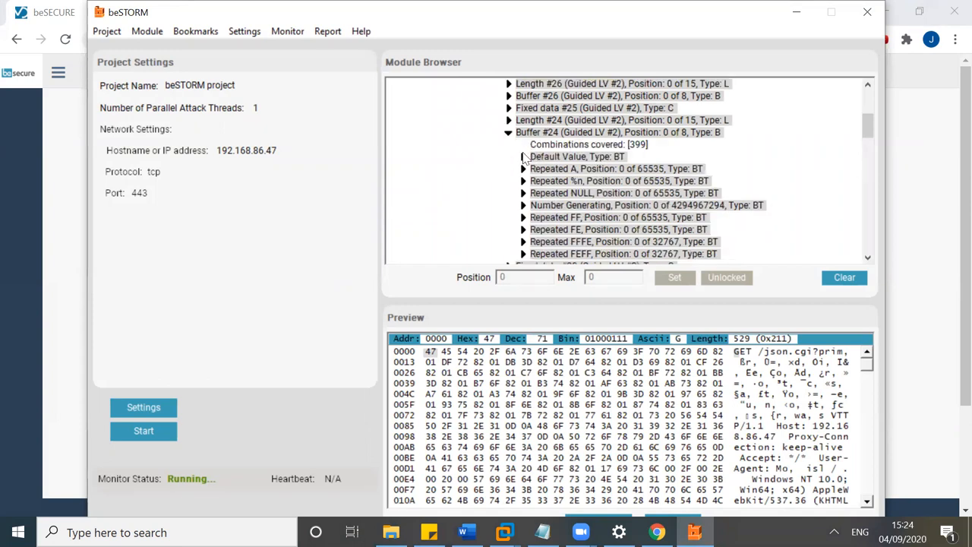
left_click(524, 156)
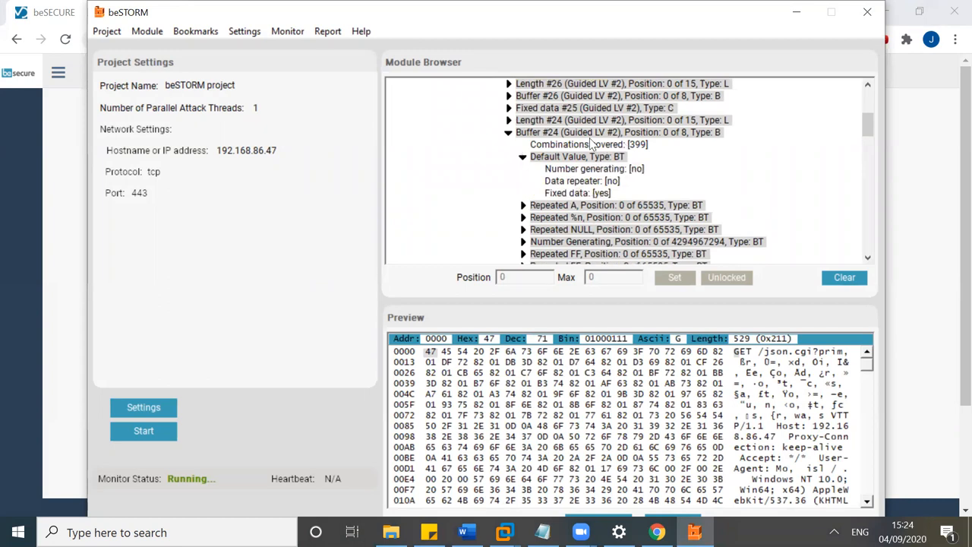
mouse_move(542, 171)
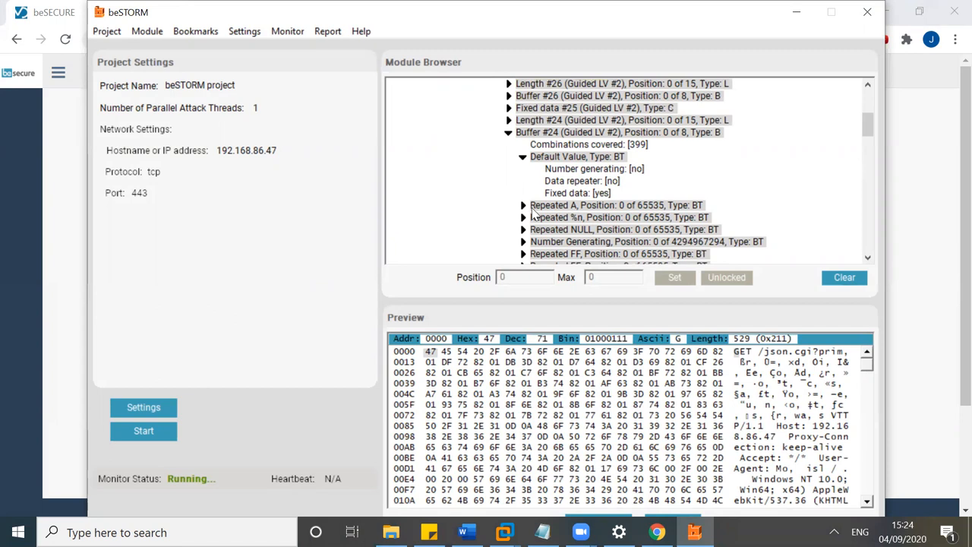
mouse_move(604, 228)
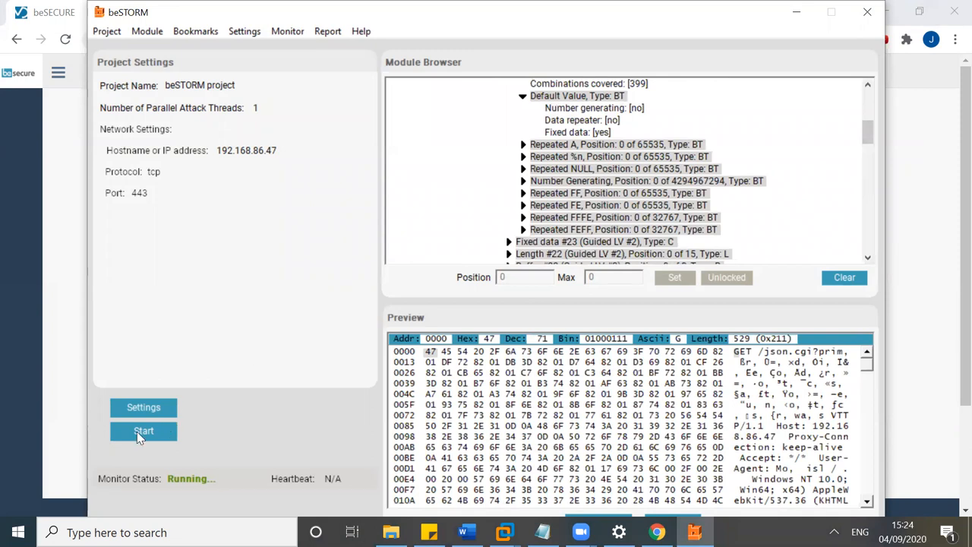
Run the fuzzing test against 192.168.86.47 and pause it after 763 combinations
left_click(142, 431)
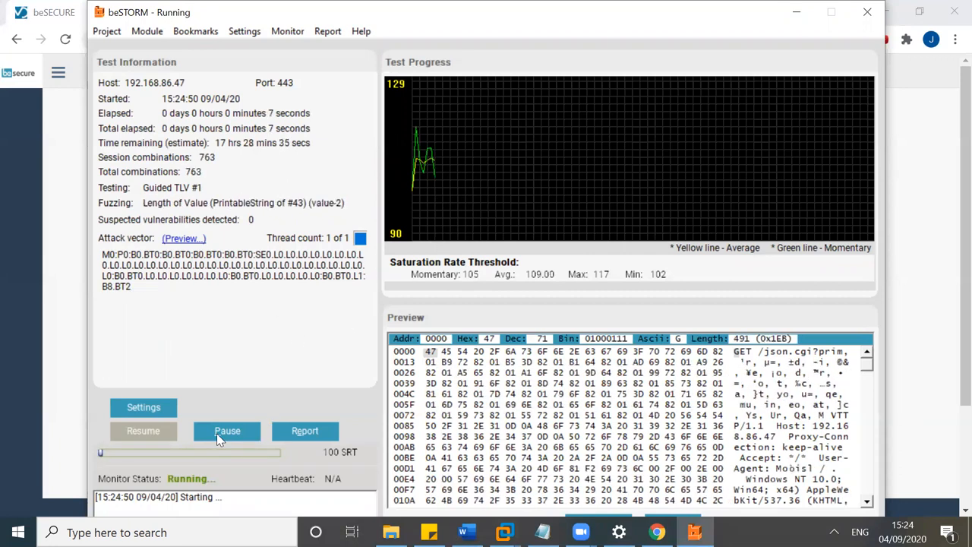
left_click(226, 431)
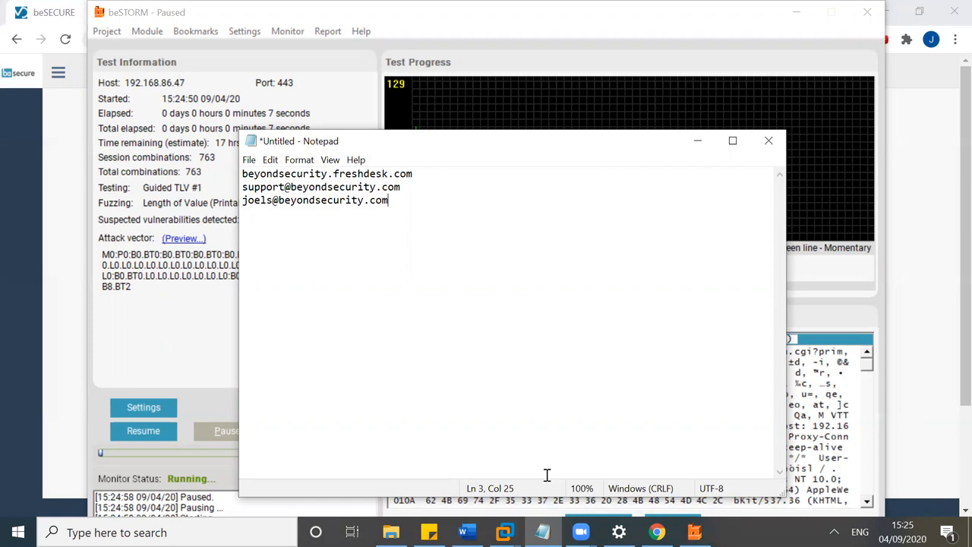
mouse_move(420, 179)
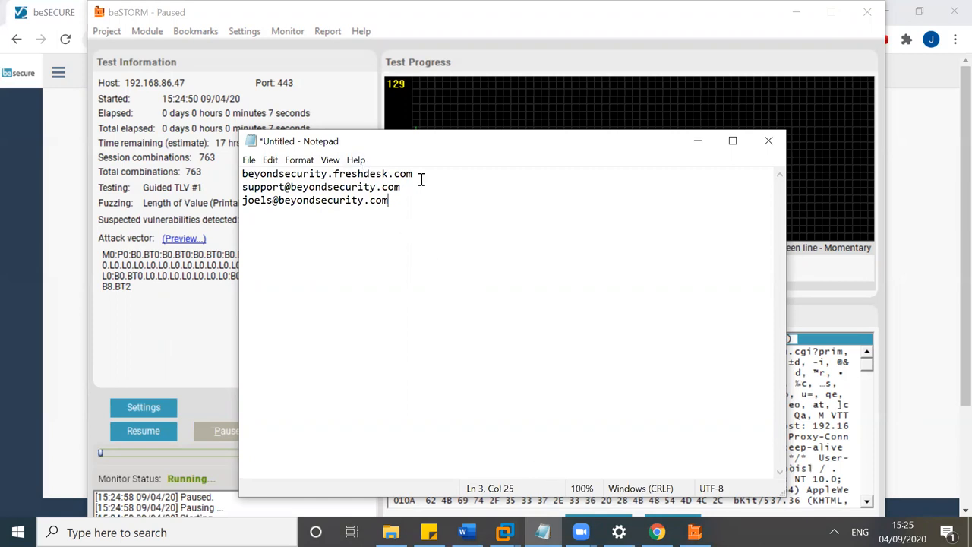
mouse_move(431, 178)
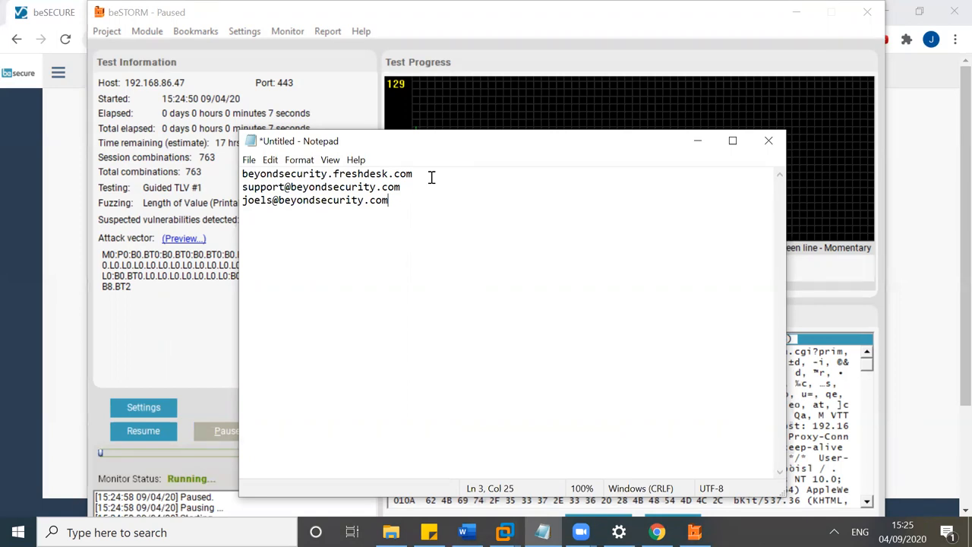
mouse_move(442, 174)
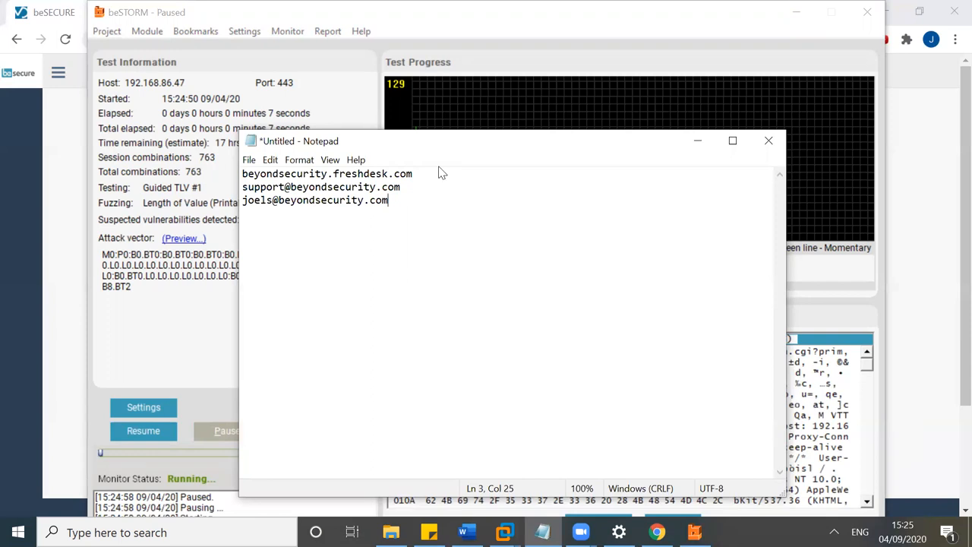